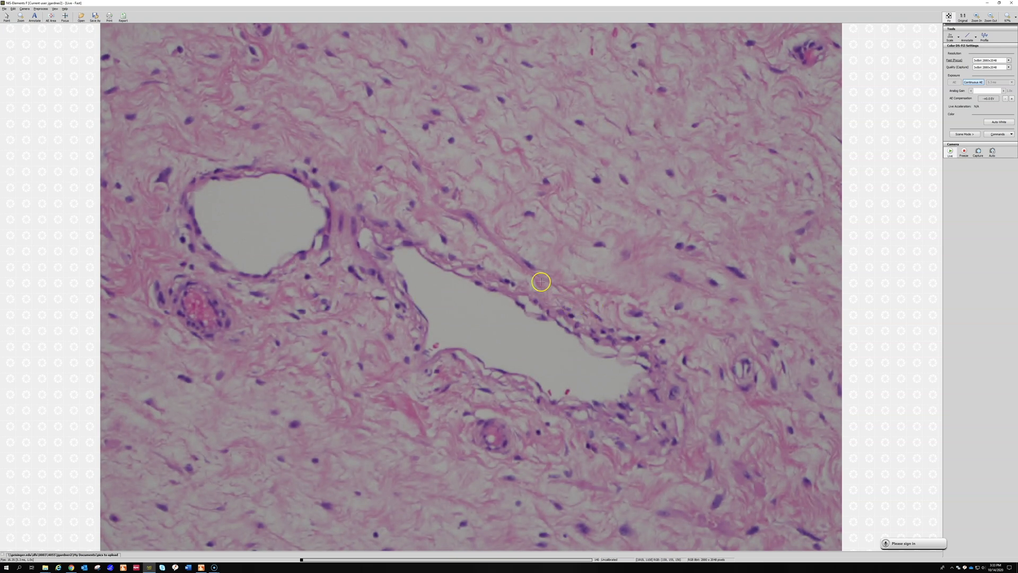
{"action": "mouse_move", "coordinate": [465, 194]}
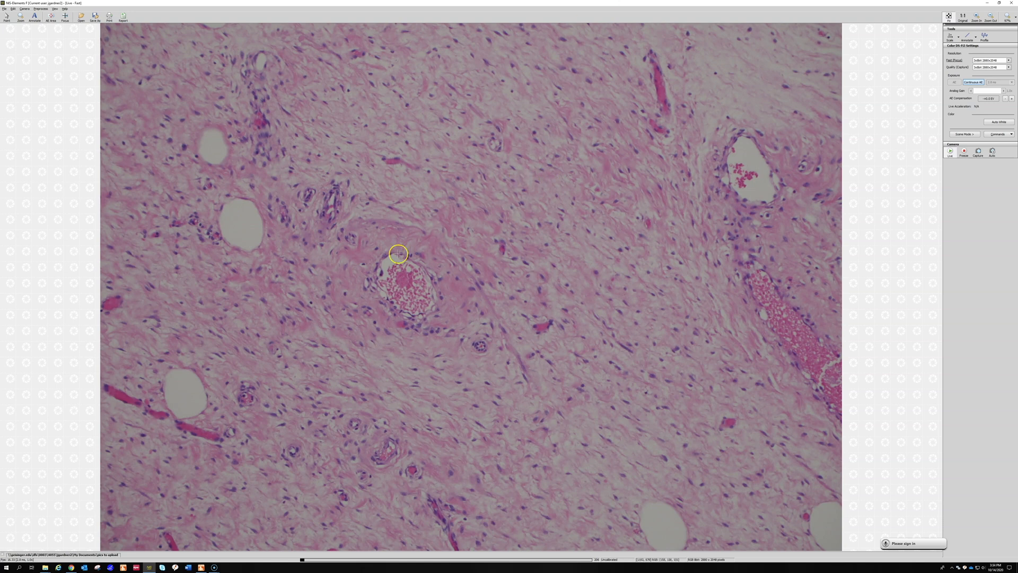
{"action": "mouse_move", "coordinate": [544, 448]}
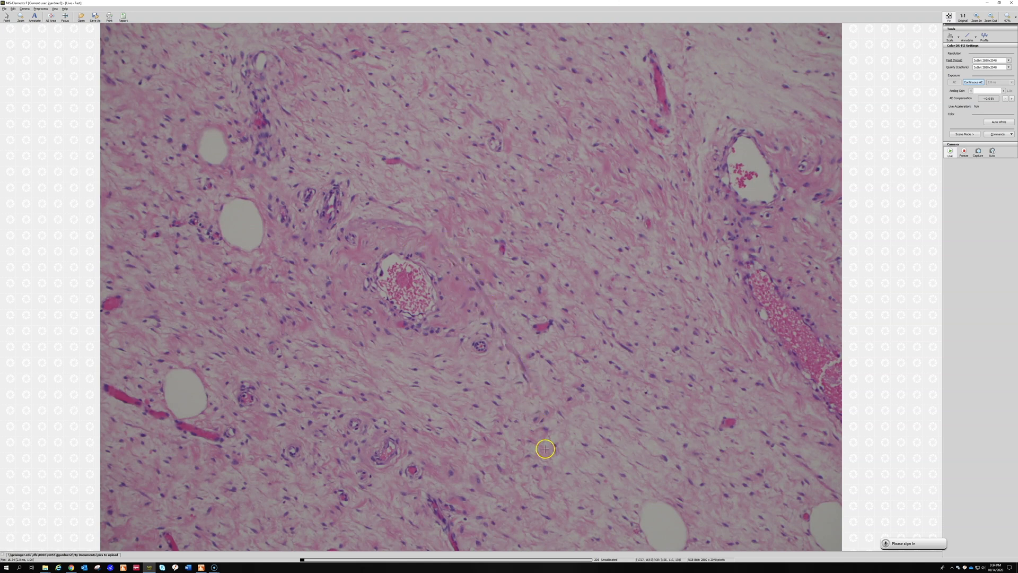